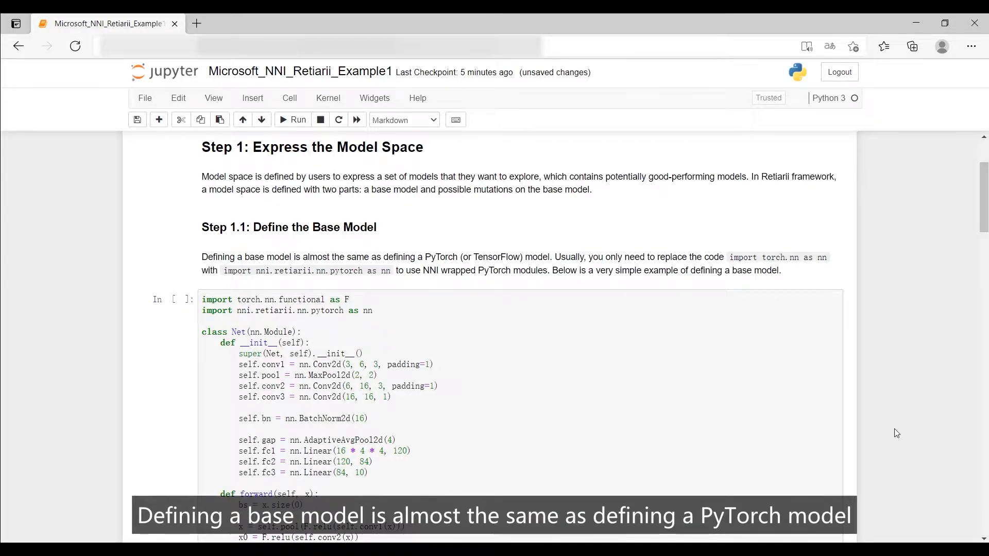
Step: Scroll past Step 1.1 to the Step 1.2 mutation cell using LayerChoice and InputChoice
scroll(down, 3)
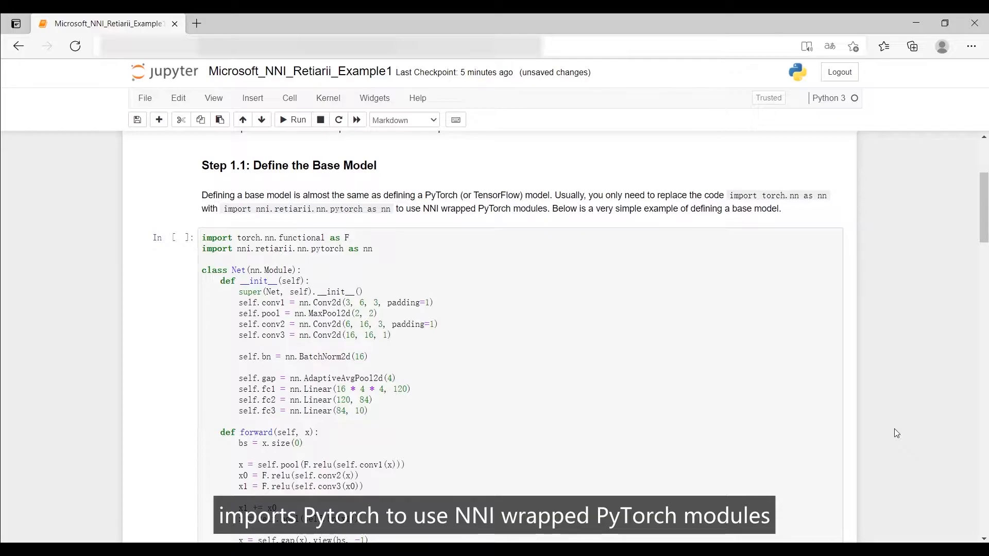
scroll(down, 3)
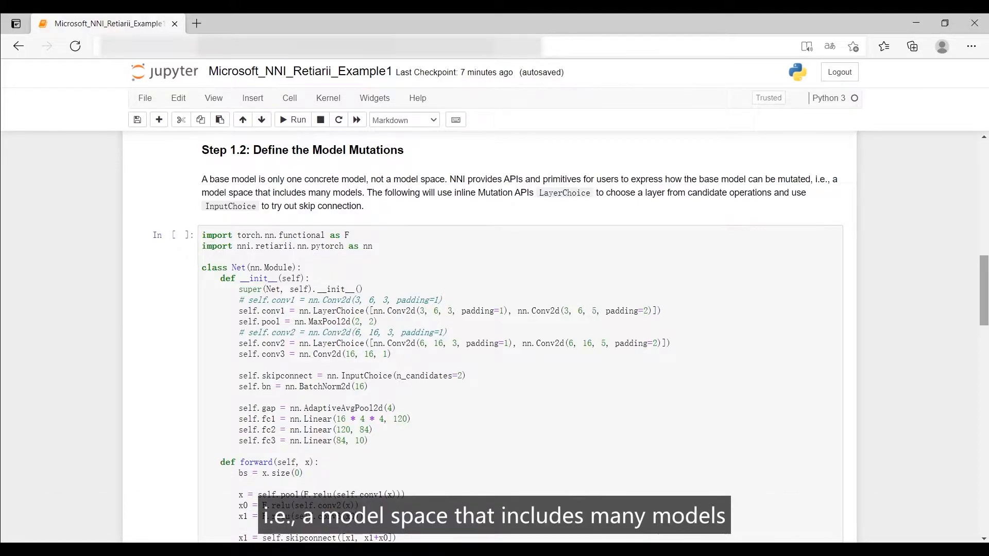
scroll(down, 3)
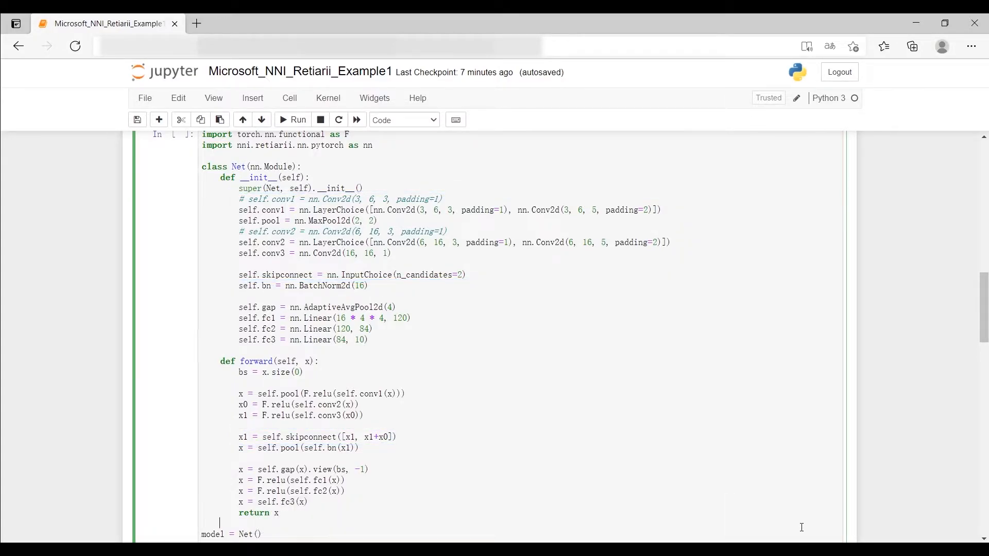
scroll(down, 3)
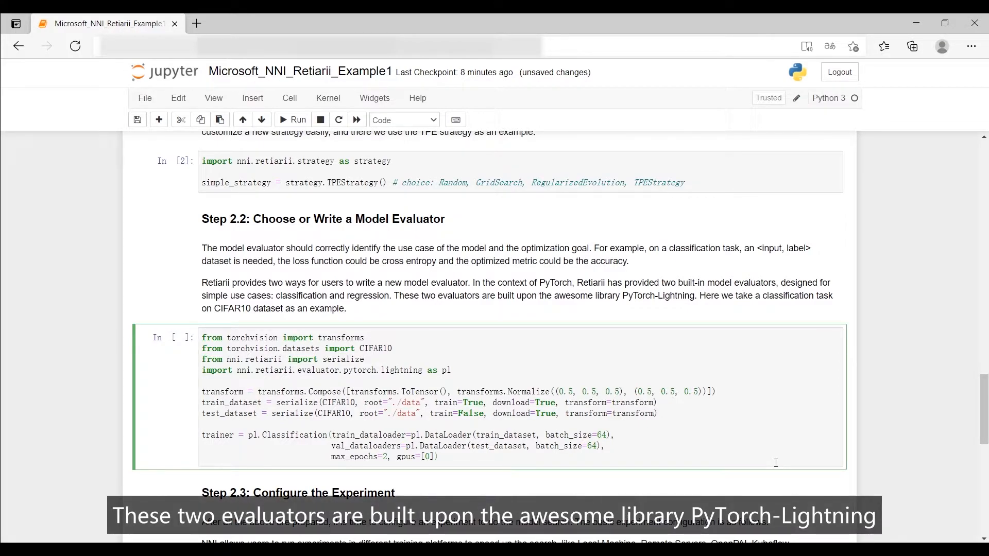
Step: Run the Step 2.2 CIFAR10 evaluator cell, verifying dataset downloads and GPU trainer setup
click(291, 120)
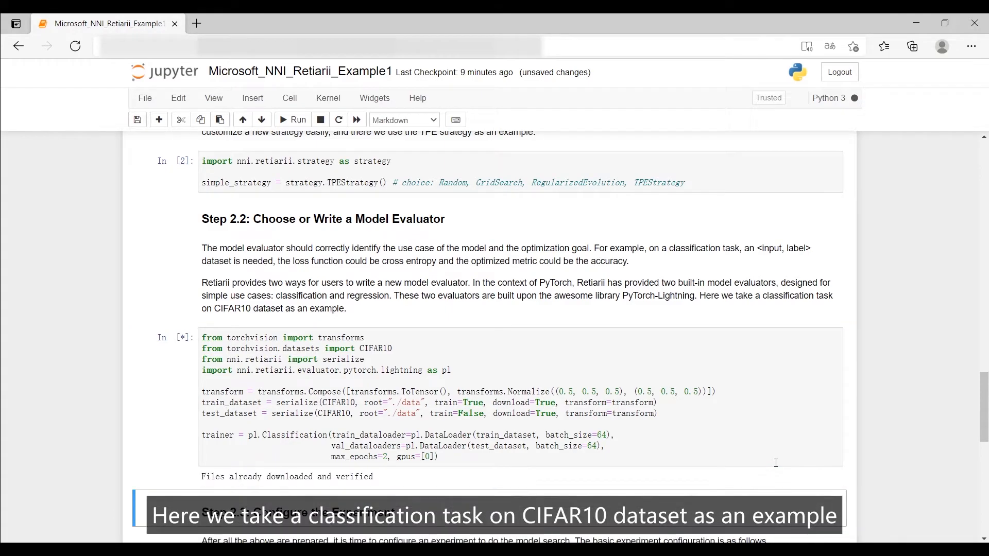
click(291, 119)
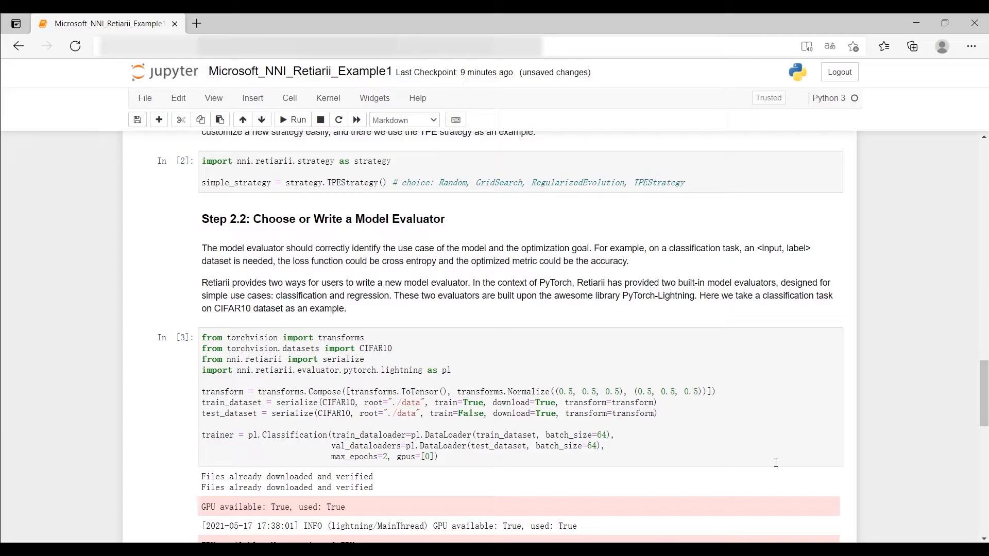
scroll(down, 3)
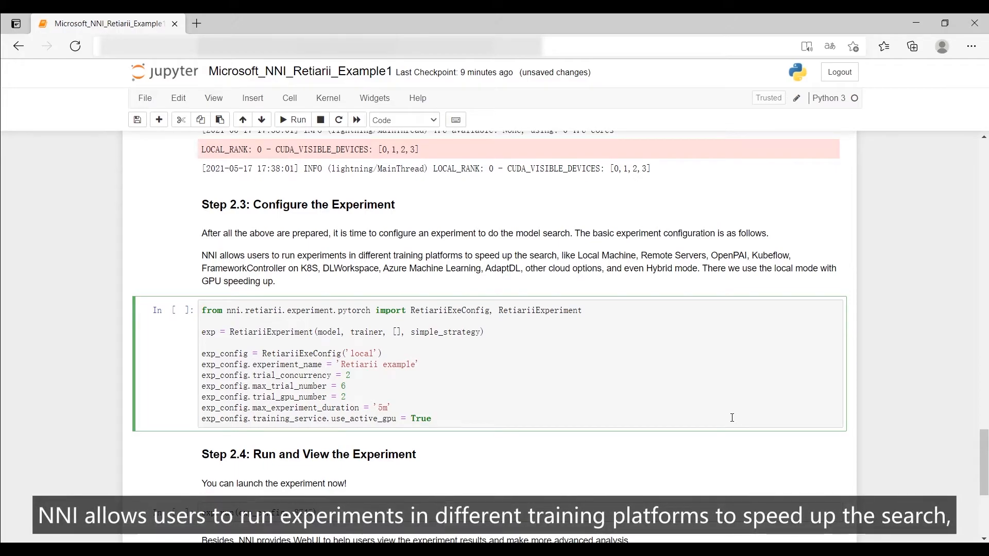
Step: Execute the Step 2.3 RetiariiExeConfig cell to configure the local Retiarii example experiment
click(431, 418)
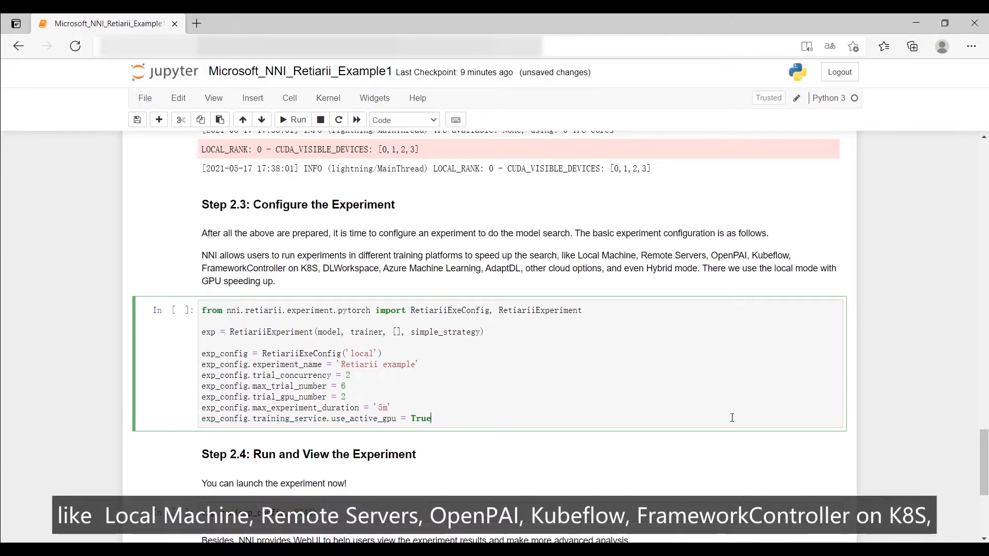
key(shift+enter)
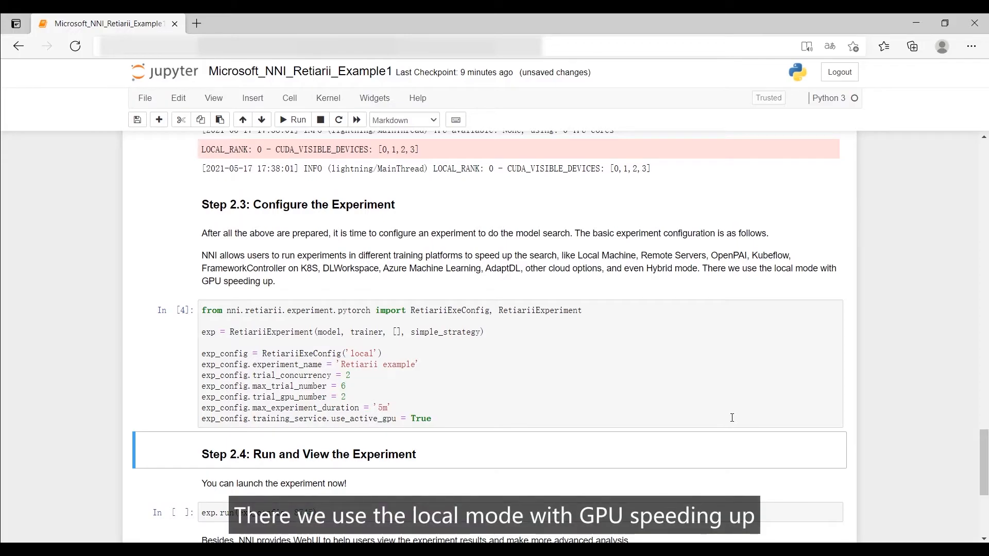
scroll(down, 3)
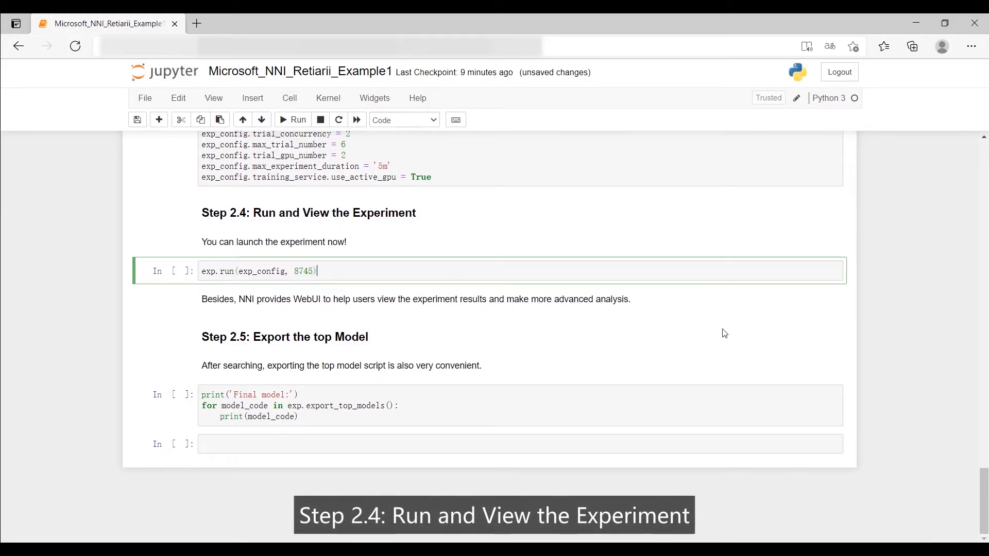
Step: Run the exp.run(exp_config, 8745) cell to launch the NAS experiment
click(293, 119)
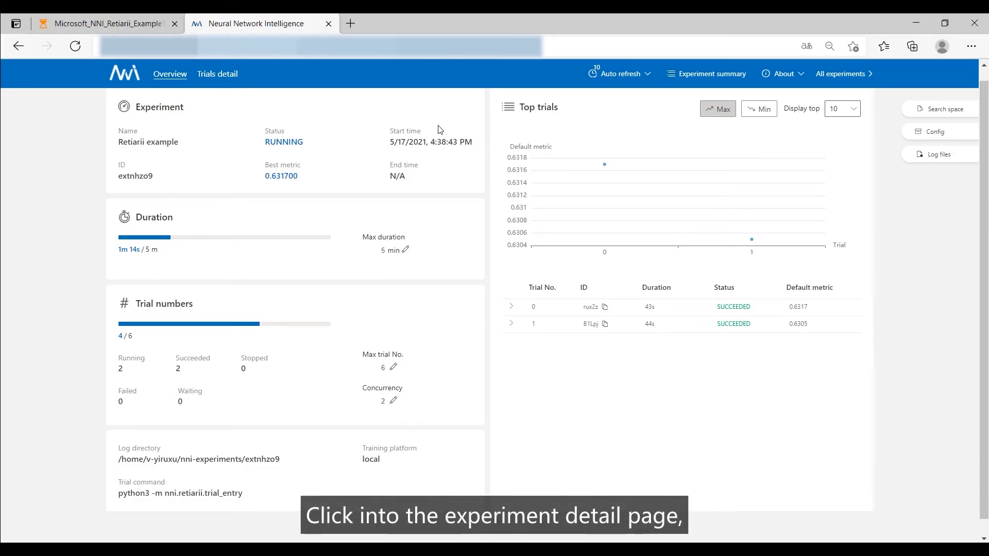
Step: Switch to the Neural Network Intelligence tab to view the experiment Overview page
click(217, 75)
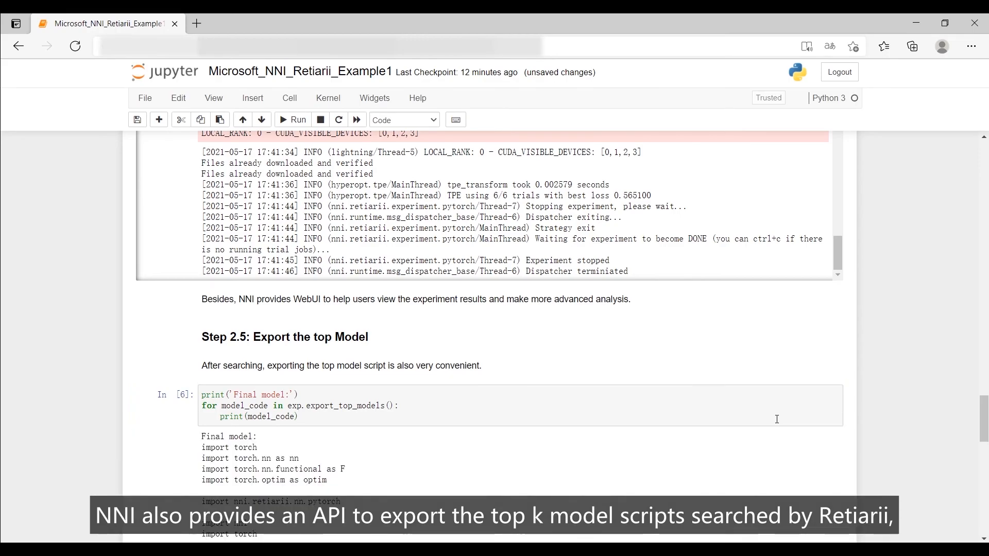
Step: Scroll through the export_top_models output showing the conv, pooling, skip and linear layers
scroll(down, 3)
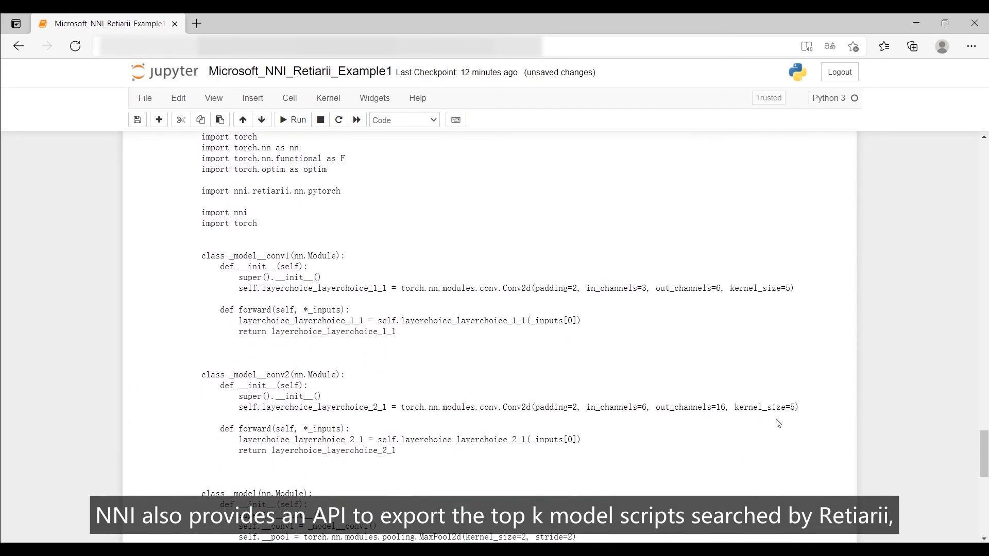
scroll(down, 3)
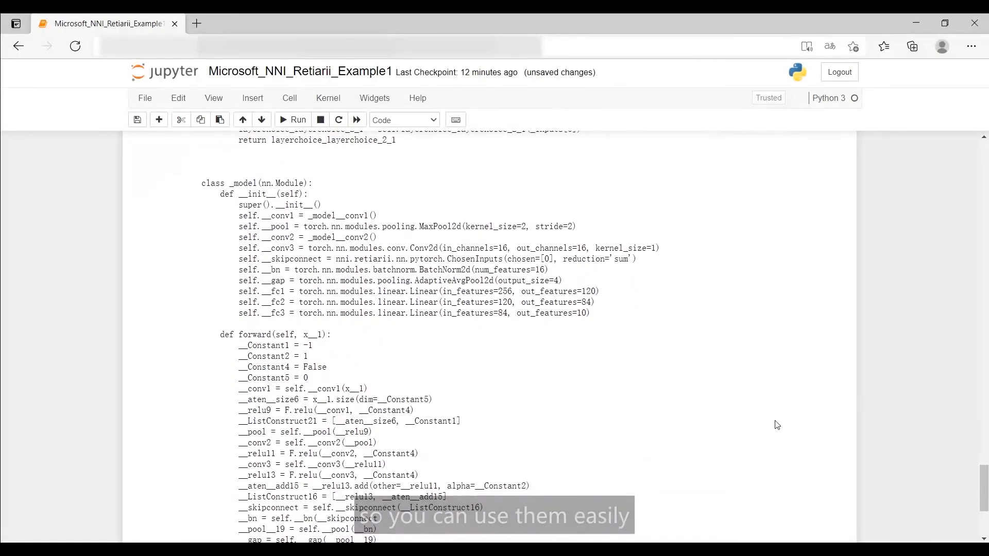